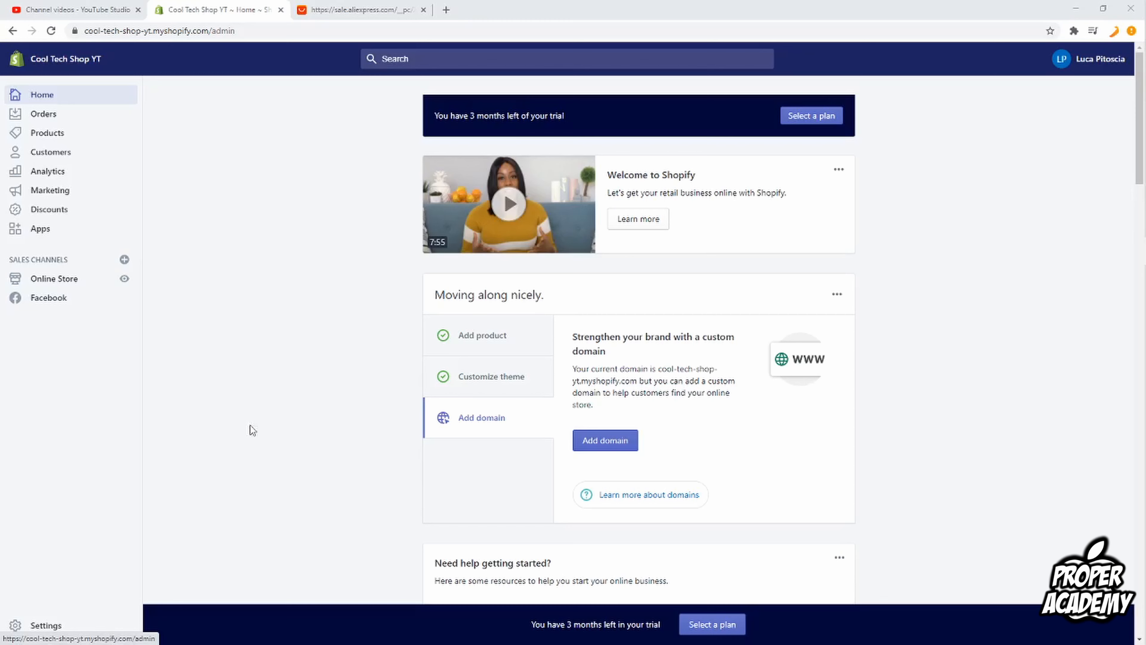
mouse_move(201, 211)
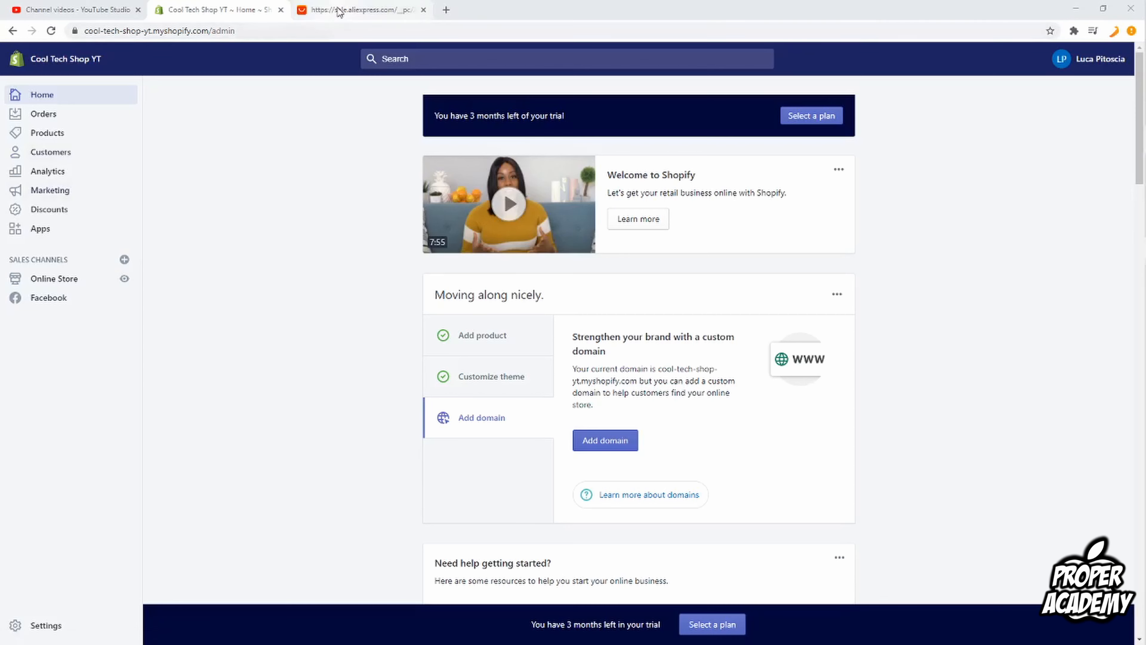
Switch to AliExpress and open the Smart Fitness Bracelet product from Flash Deals
left_click(358, 10)
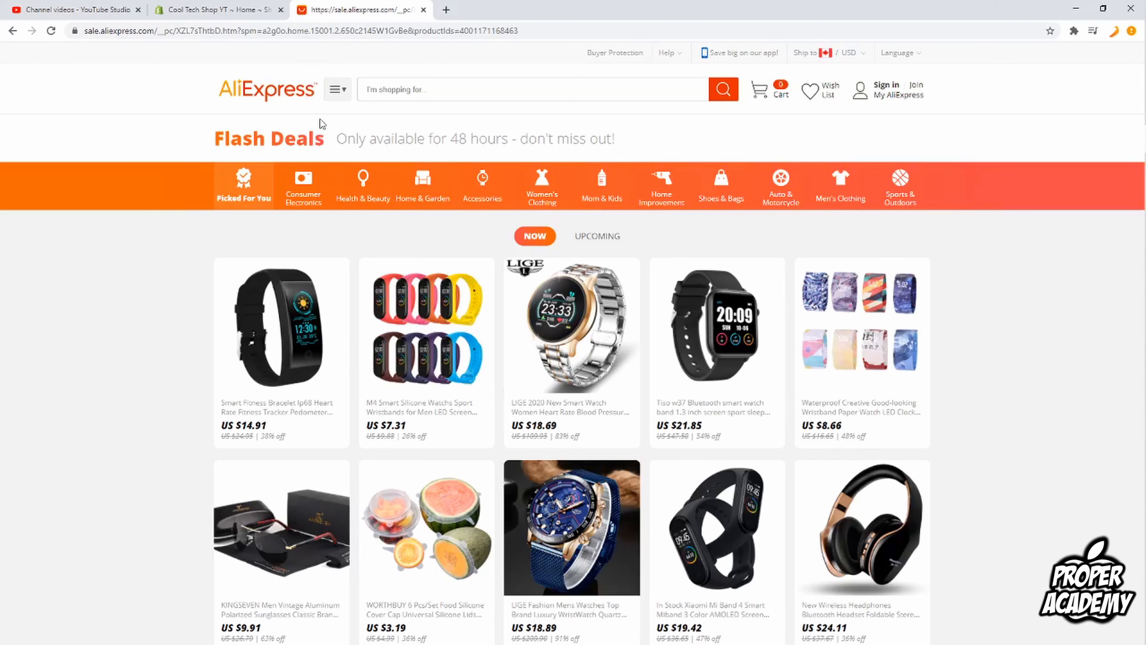
mouse_move(338, 144)
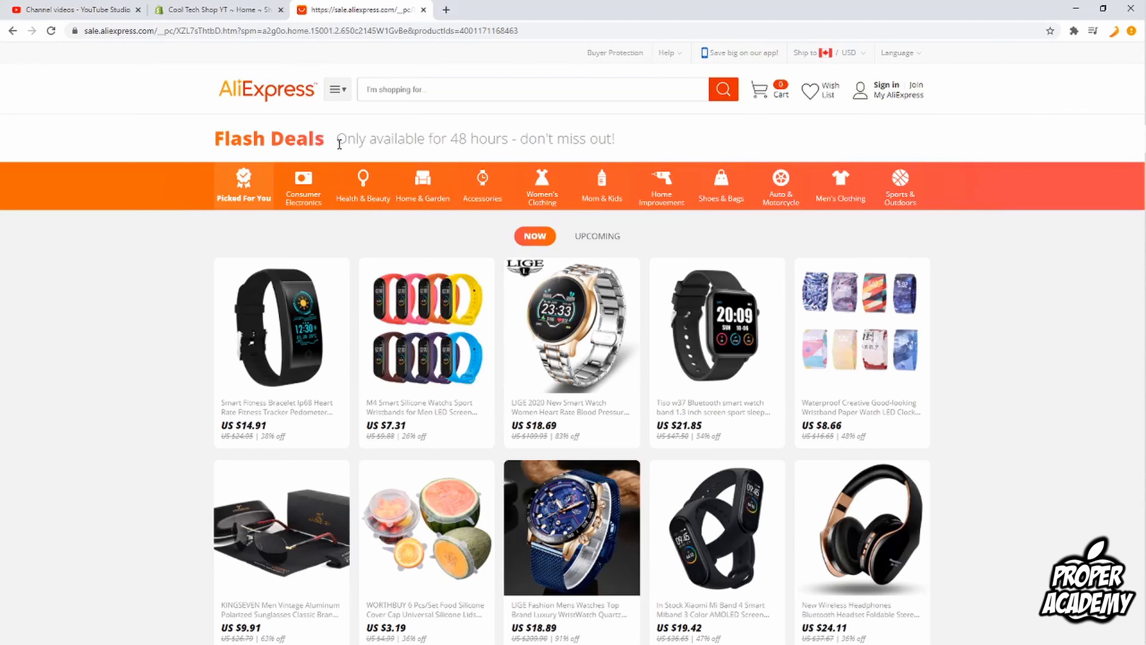
mouse_move(289, 331)
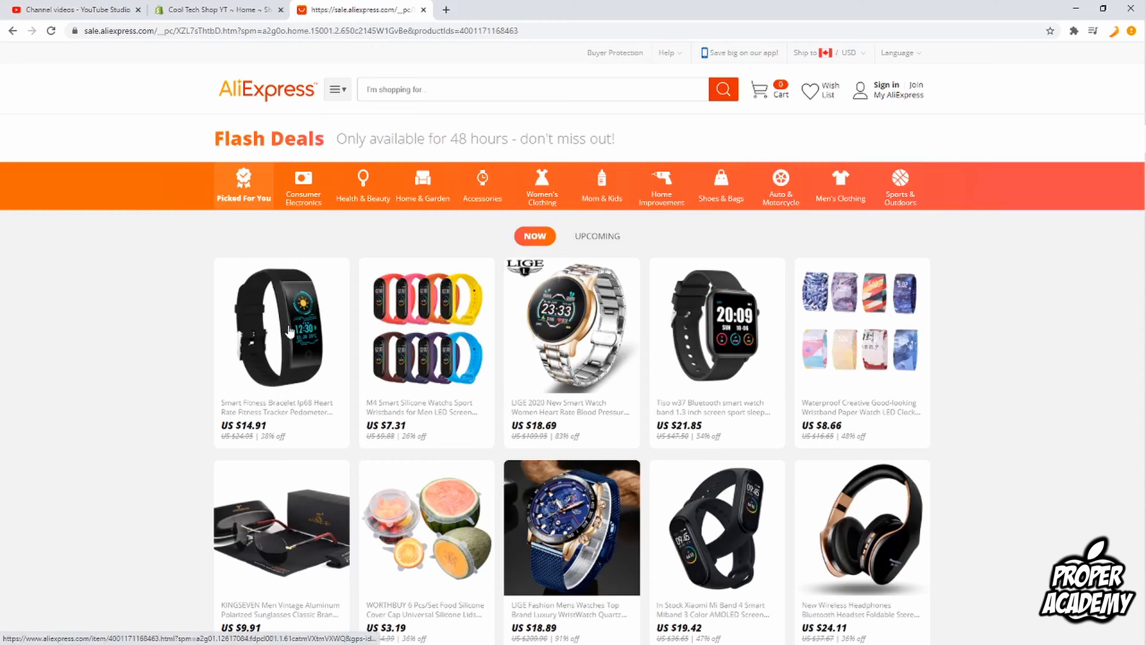
left_click(280, 329)
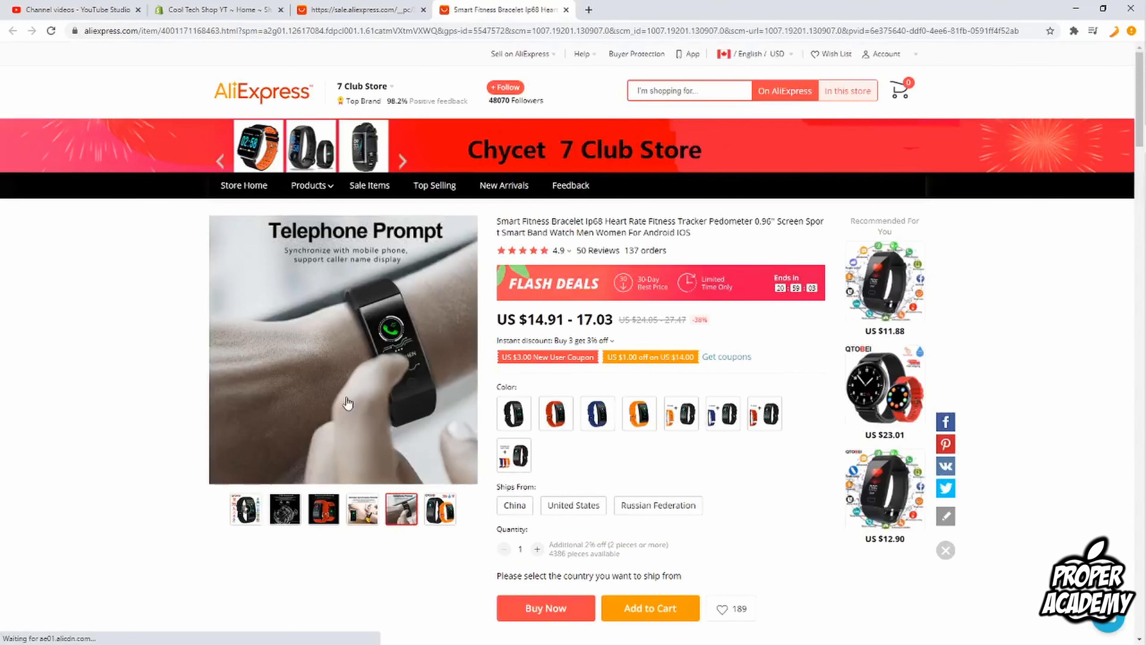
left_click(245, 509)
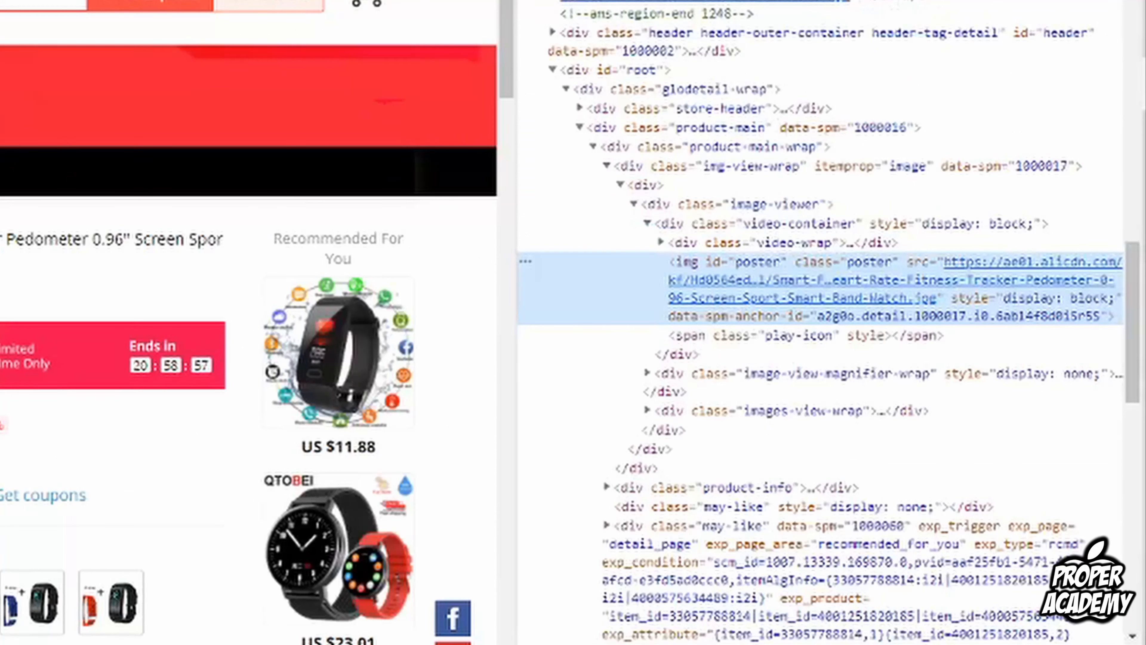
mouse_move(760, 299)
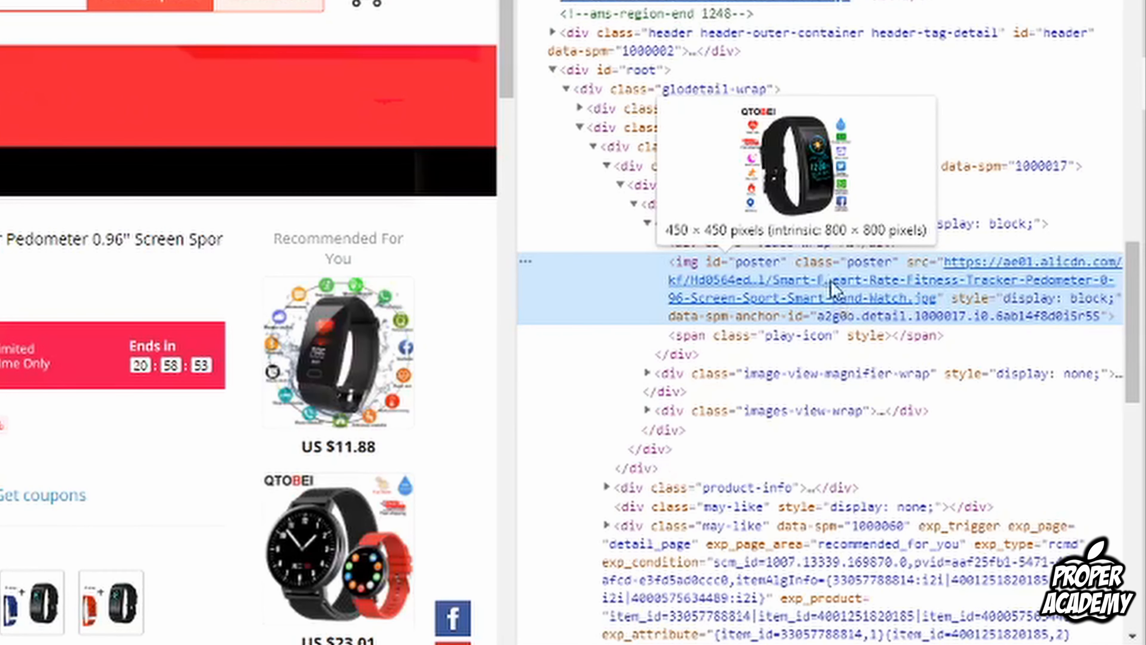
mouse_move(756, 251)
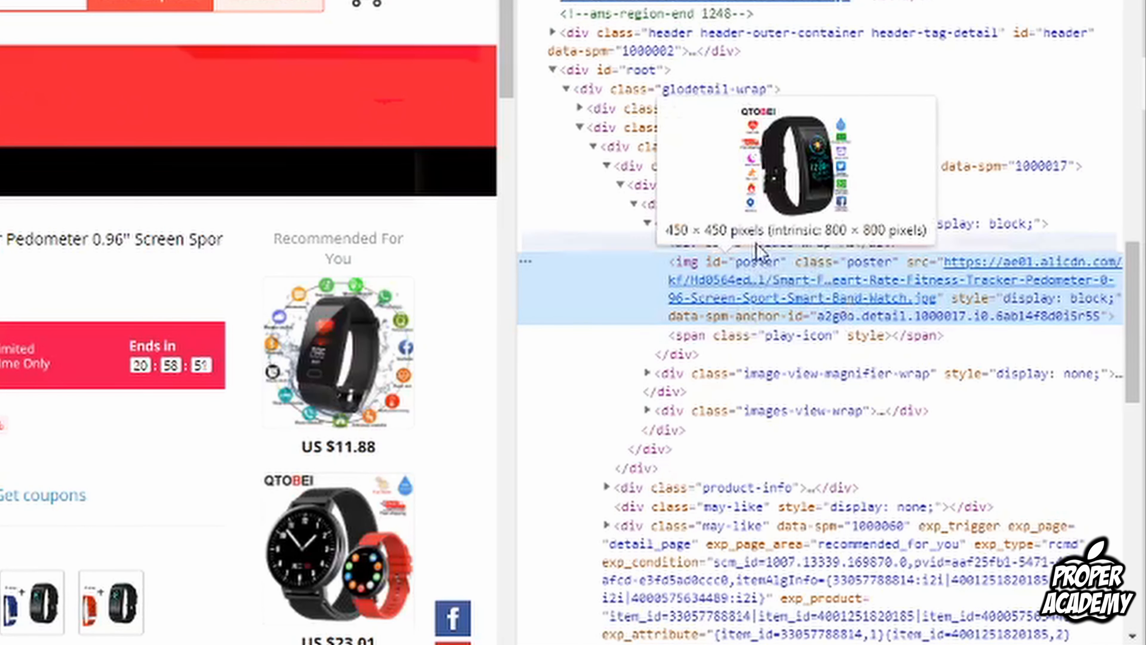
mouse_move(1031, 245)
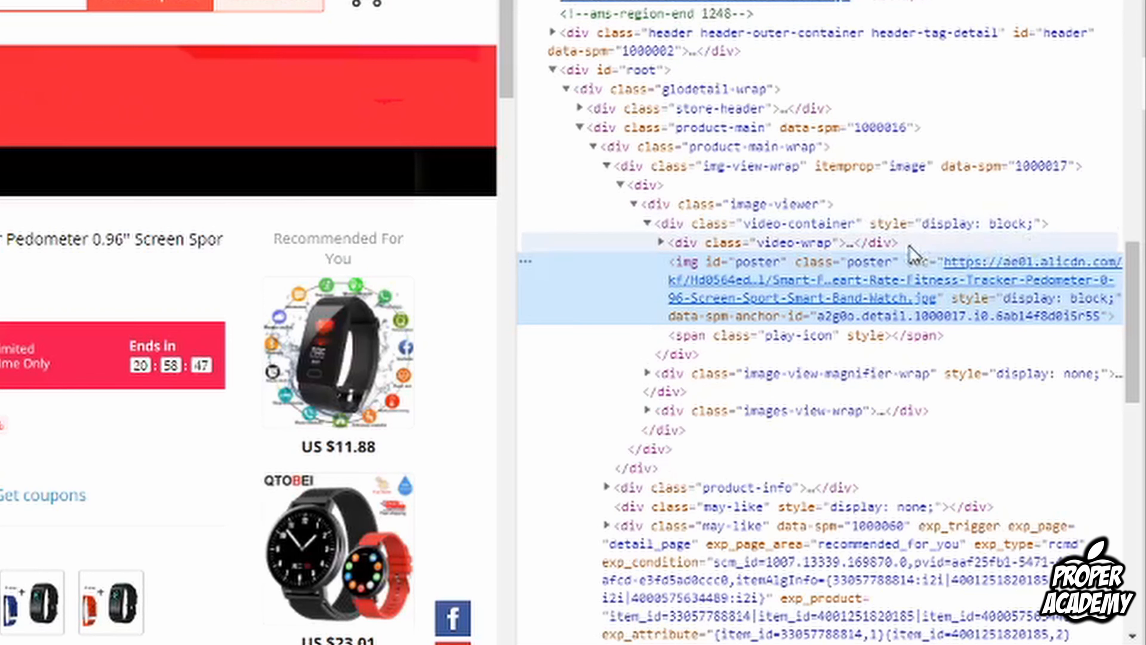
mouse_move(837, 259)
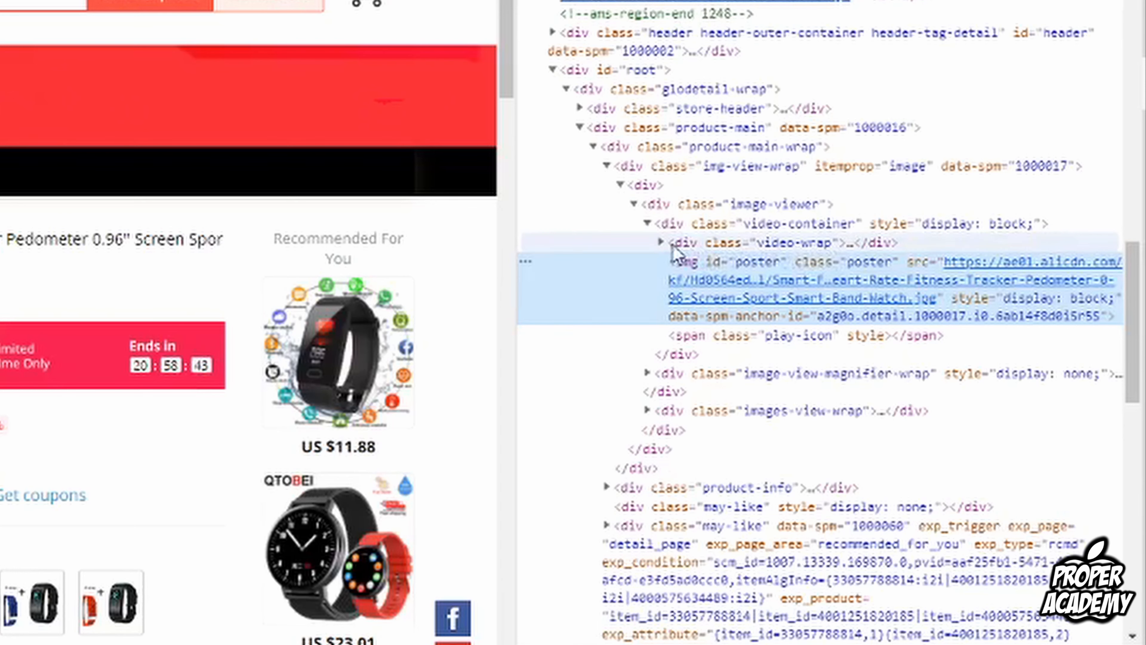
Expand the div.video-wrap node to reveal the hidden product video element
left_click(648, 242)
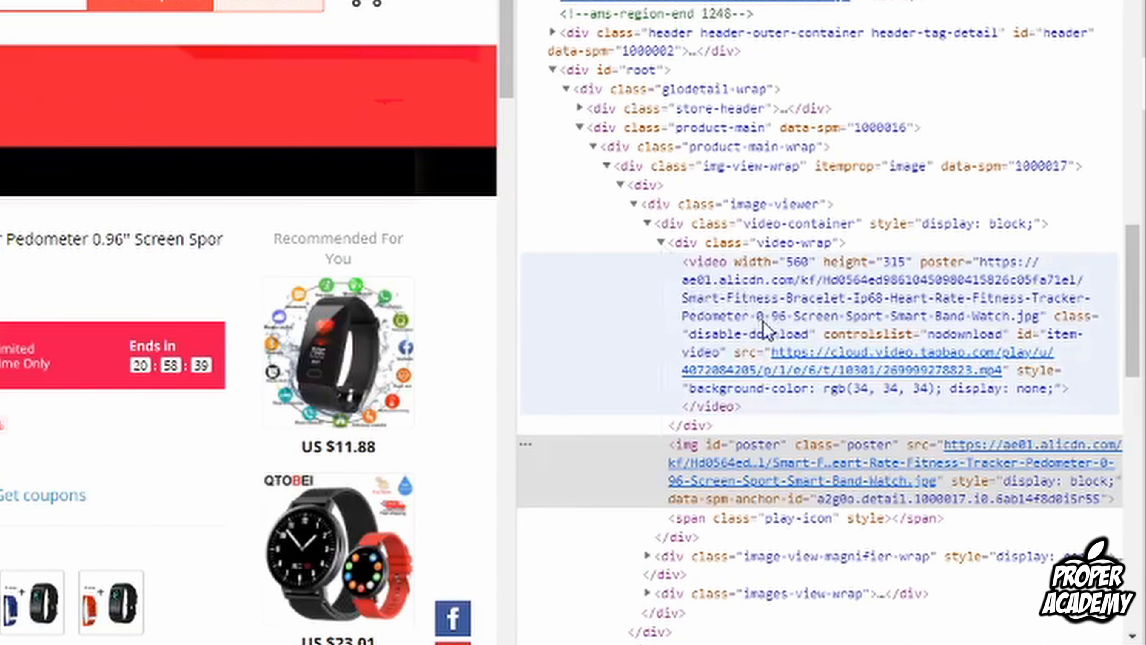
mouse_move(826, 366)
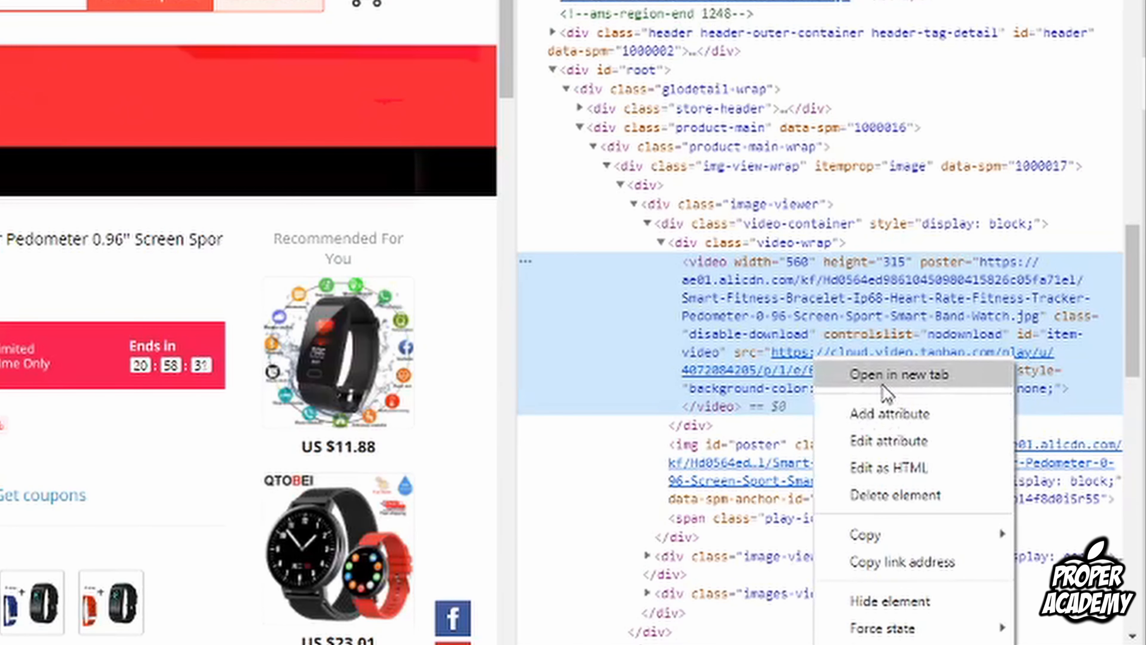
Open the video's MP4 source link in a new tab, then return to Shopify admin
left_click(898, 374)
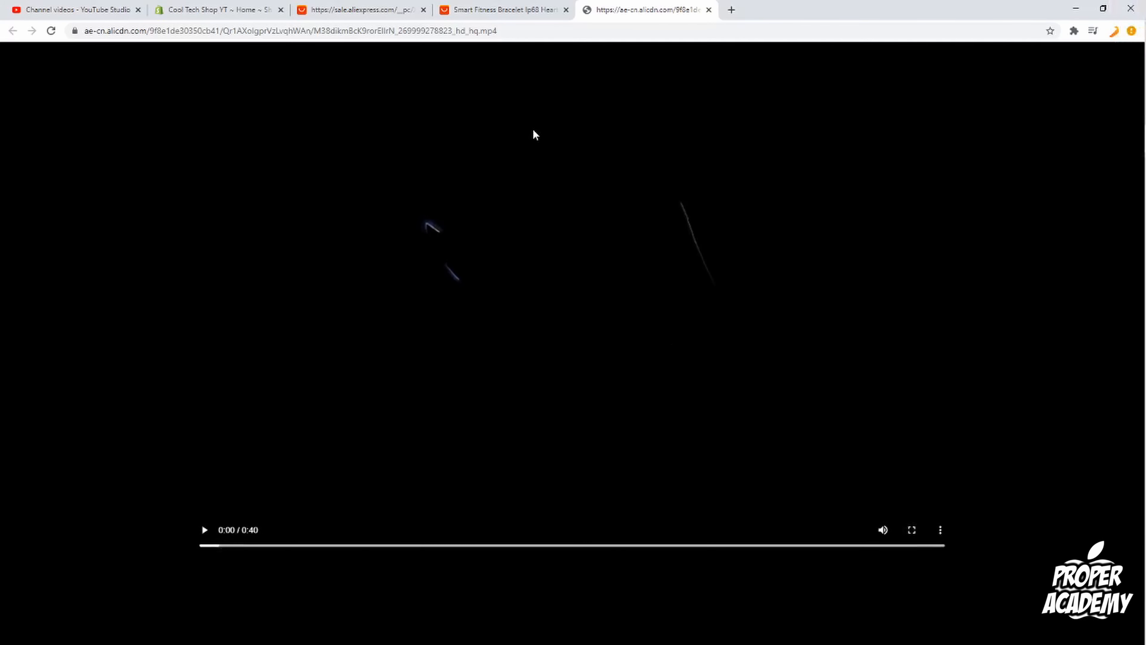
left_click(216, 10)
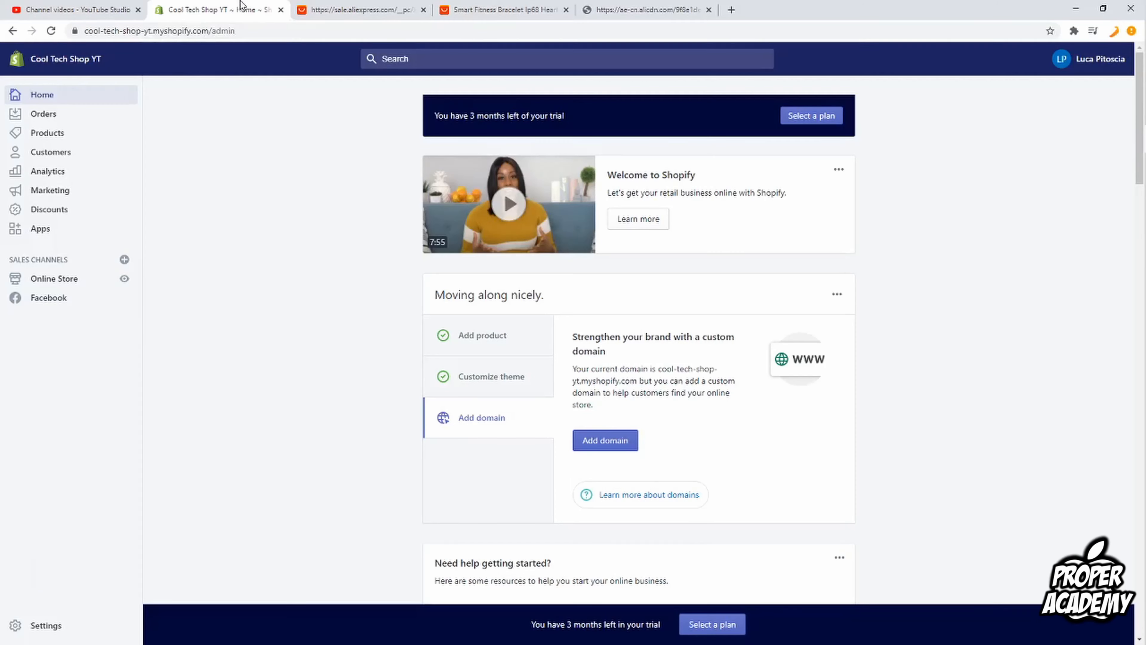
From Products, open Bluetooth Headphones and start adding a file to its Media section
left_click(46, 132)
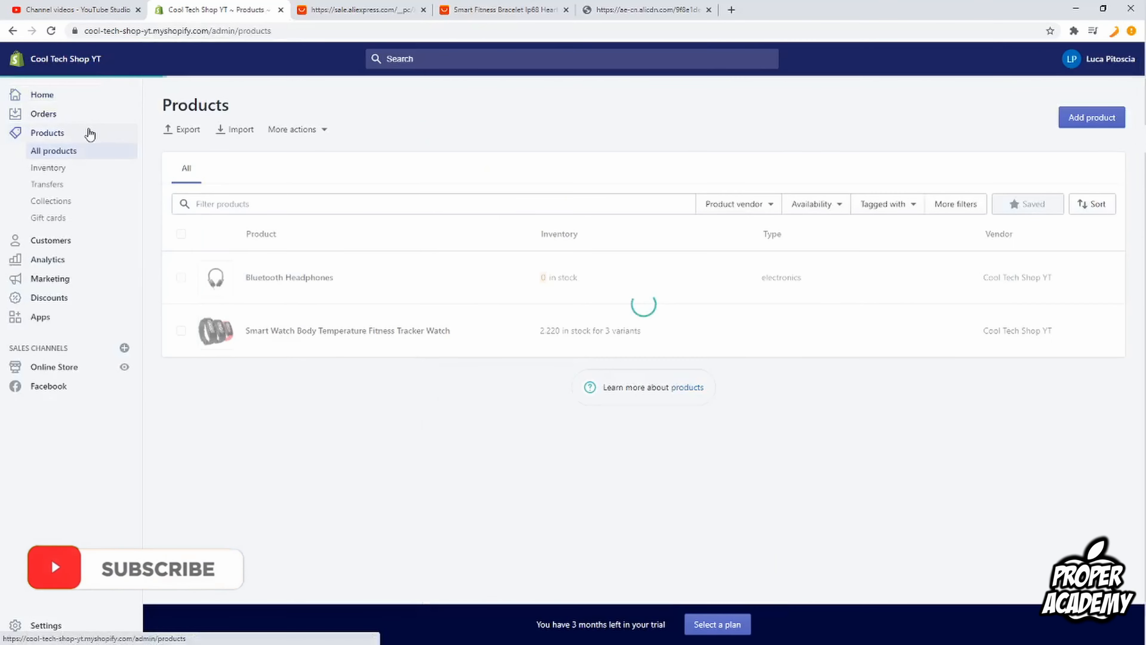
left_click(289, 277)
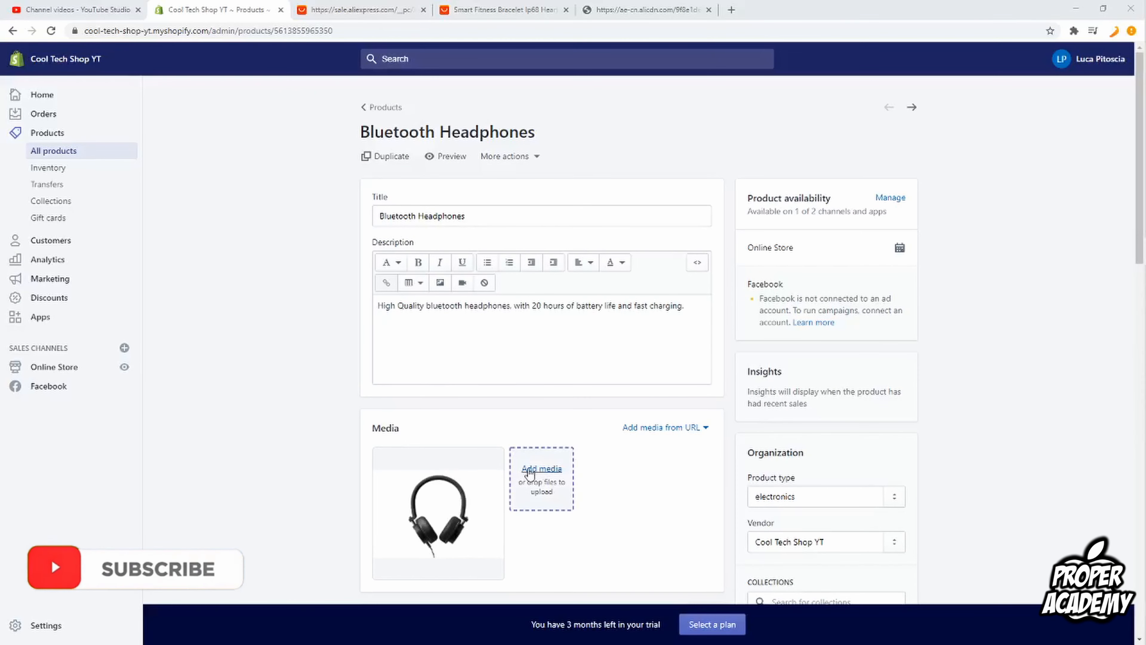
left_click(541, 477)
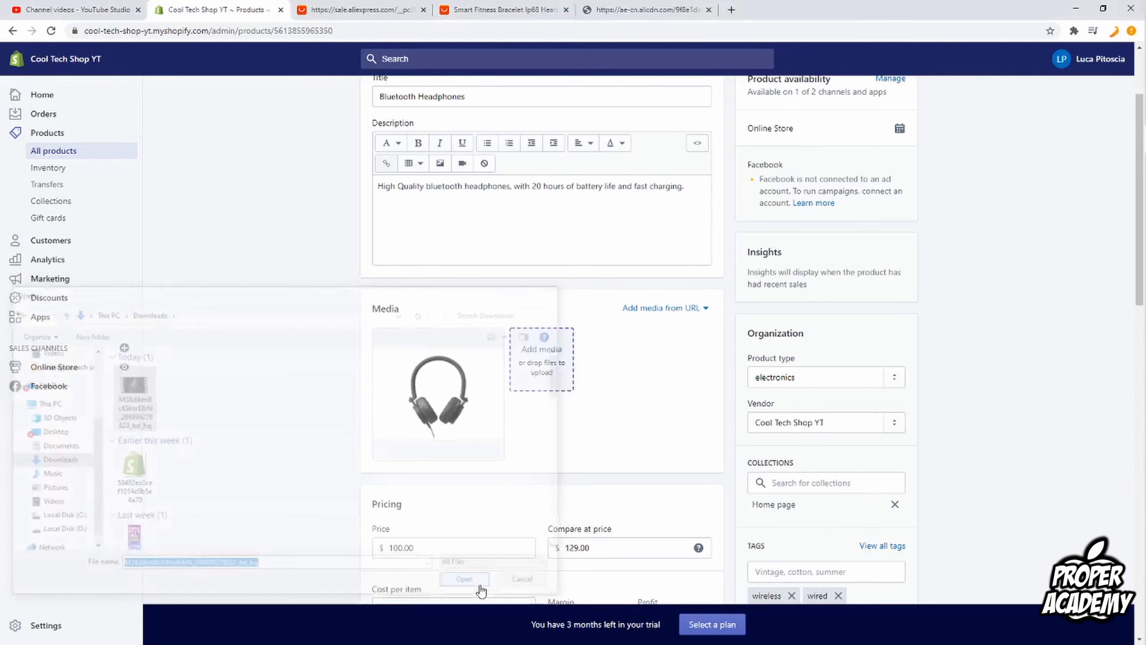
Confirm the downloaded MP4 so it uploads into the Bluetooth Headphones media
left_click(464, 578)
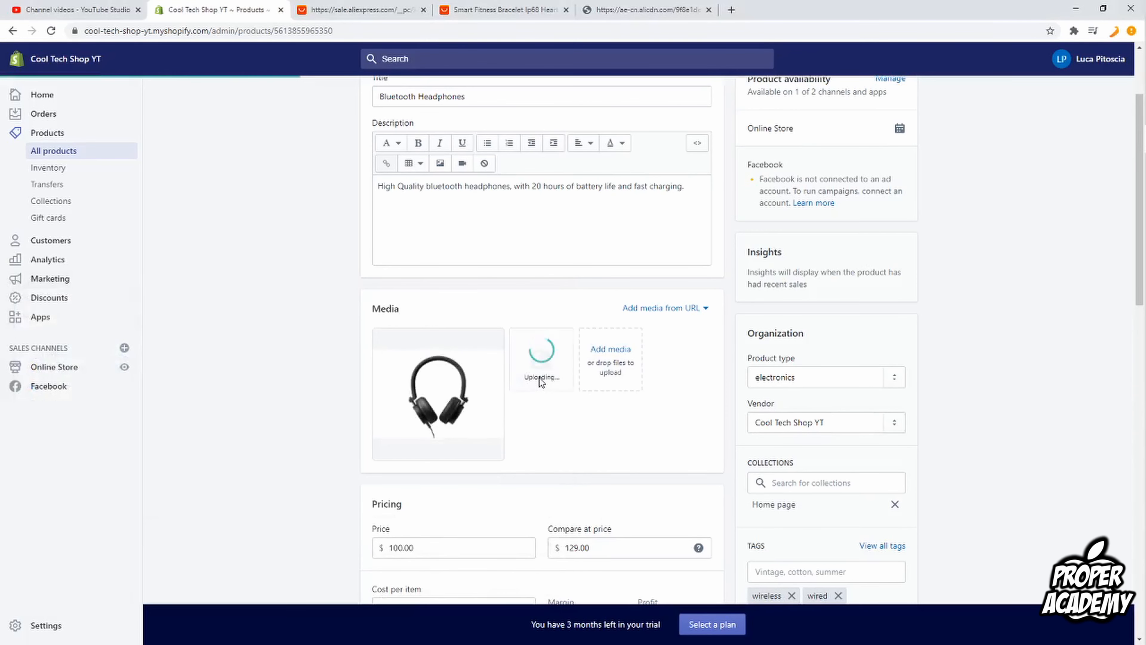